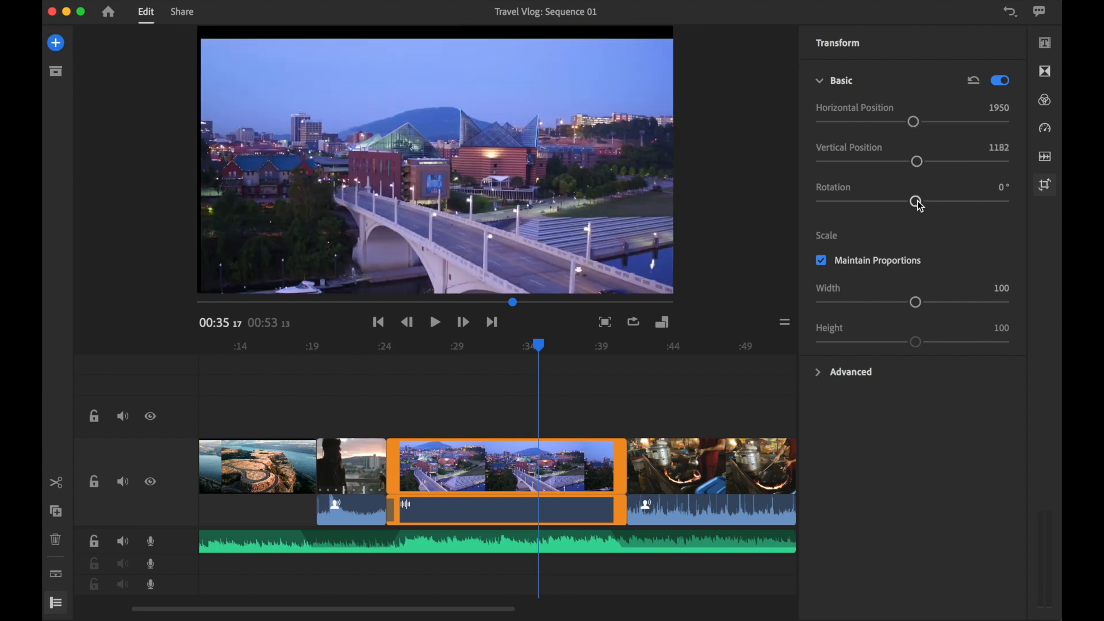
# - Centre the bridge clip at 1920/1080, then shrink its width to about 60 percent
pyautogui.moveTo(917, 161); pyautogui.dragTo(917, 162)
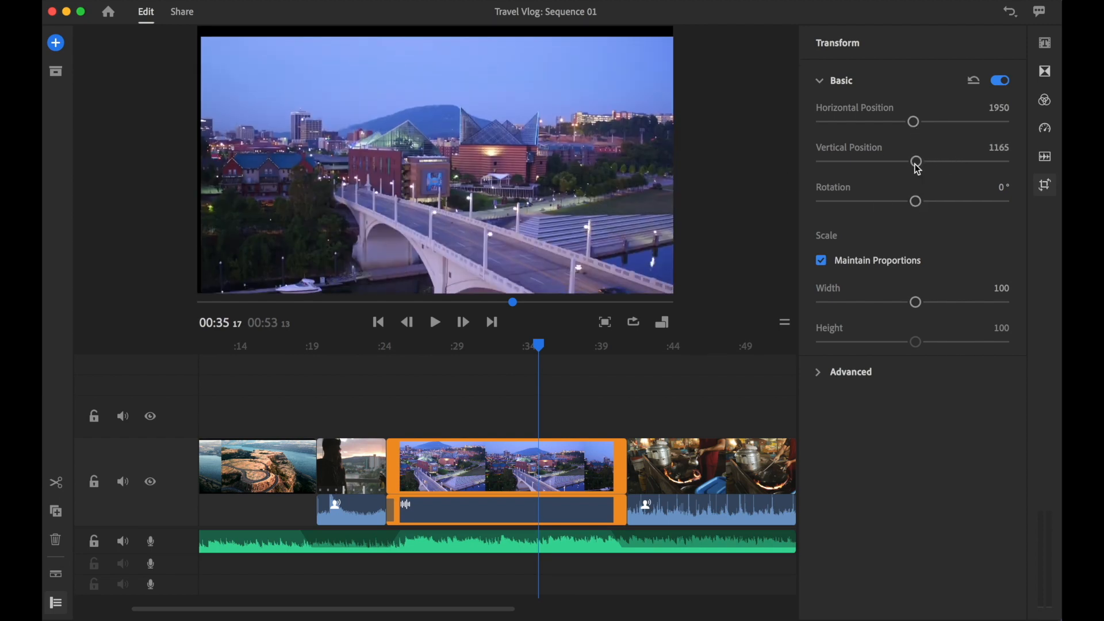
pyautogui.moveTo(916, 161); pyautogui.dragTo(912, 161)
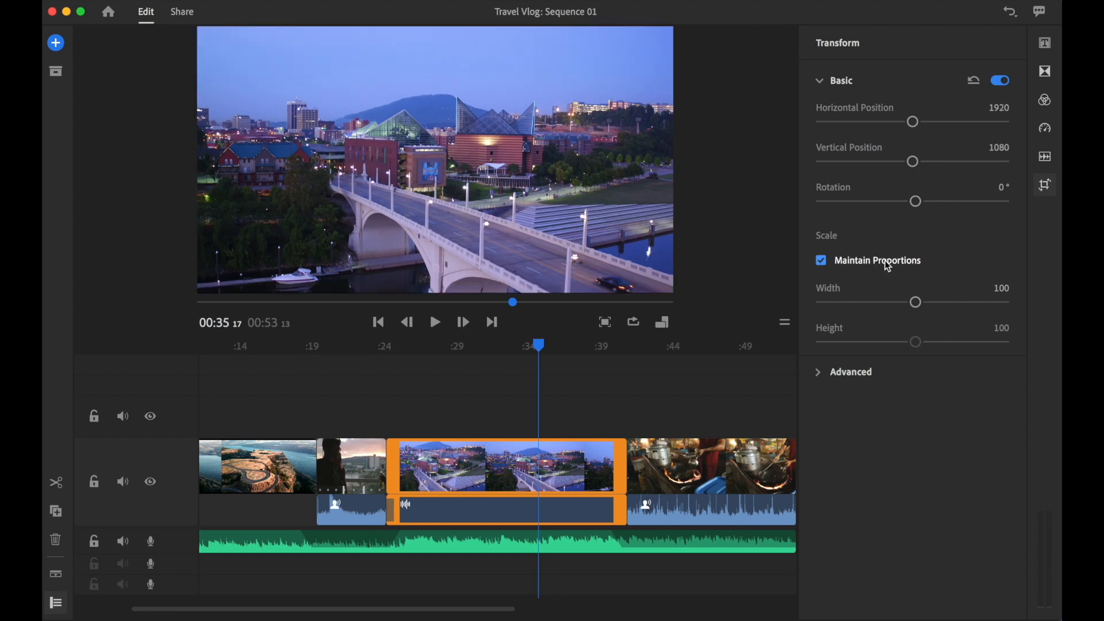
pyautogui.moveTo(916, 301)
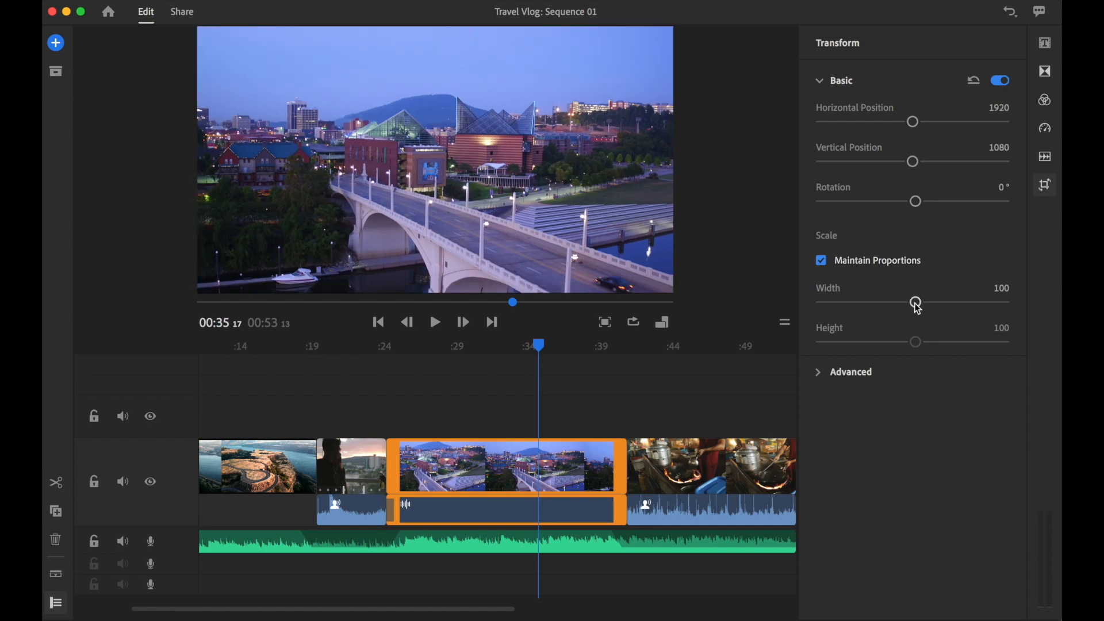
pyautogui.moveTo(916, 302); pyautogui.dragTo(878, 303)
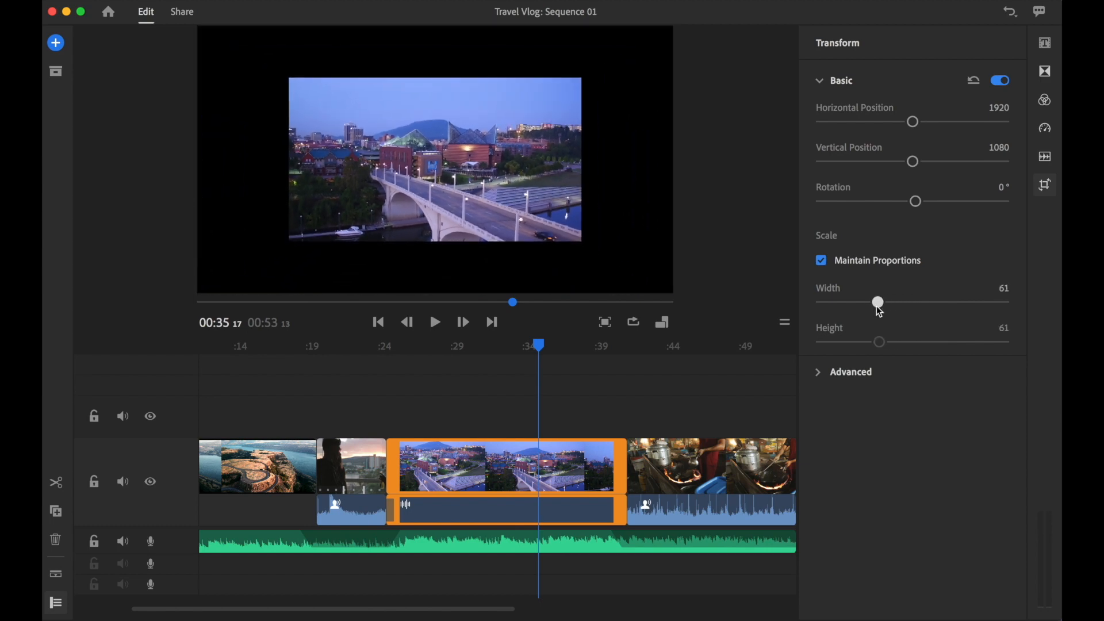
pyautogui.moveTo(877, 302); pyautogui.dragTo(875, 303)
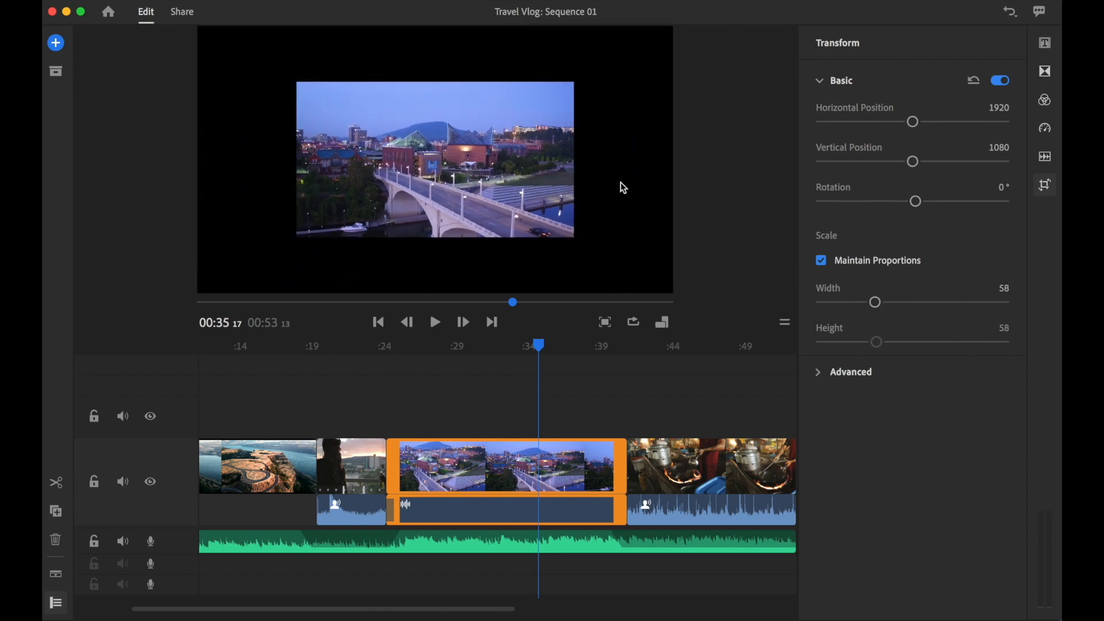
# - Resize the bridge clip in the preview back up to fill the frame at 100 percent
pyautogui.click(435, 159)
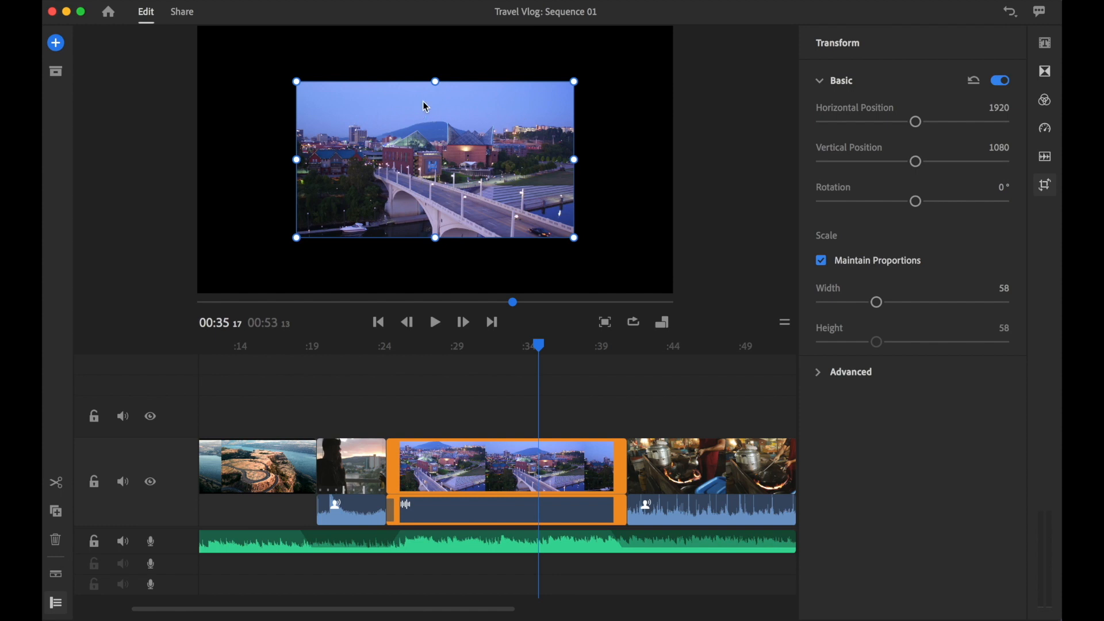
pyautogui.moveTo(575, 239)
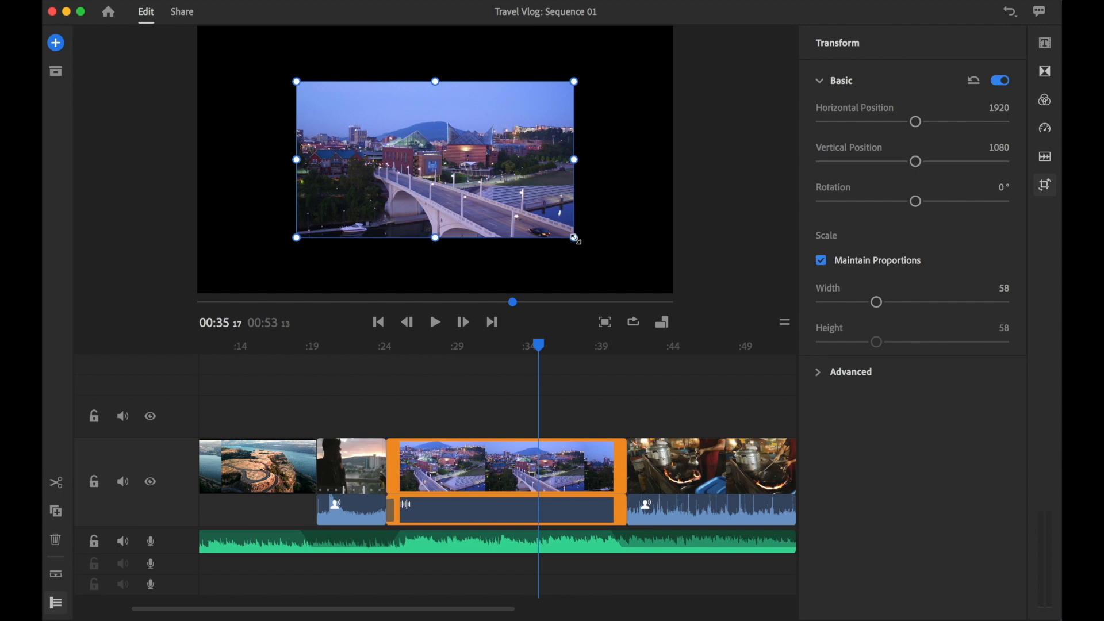
pyautogui.moveTo(577, 237); pyautogui.dragTo(617, 261)
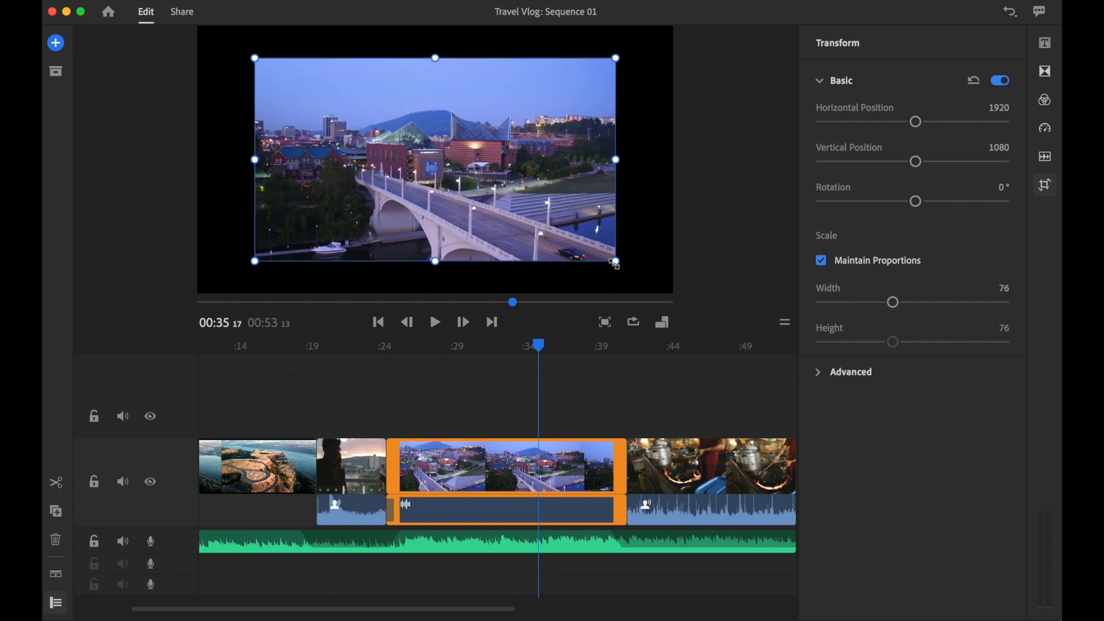
pyautogui.moveTo(615, 261); pyautogui.dragTo(619, 265)
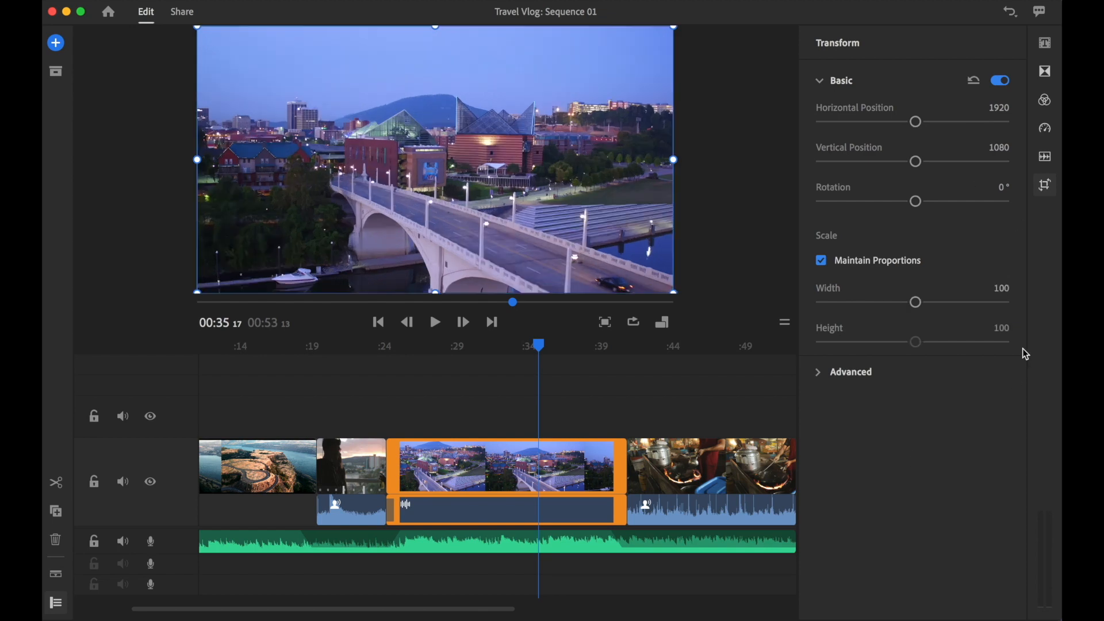
pyautogui.moveTo(746, 230)
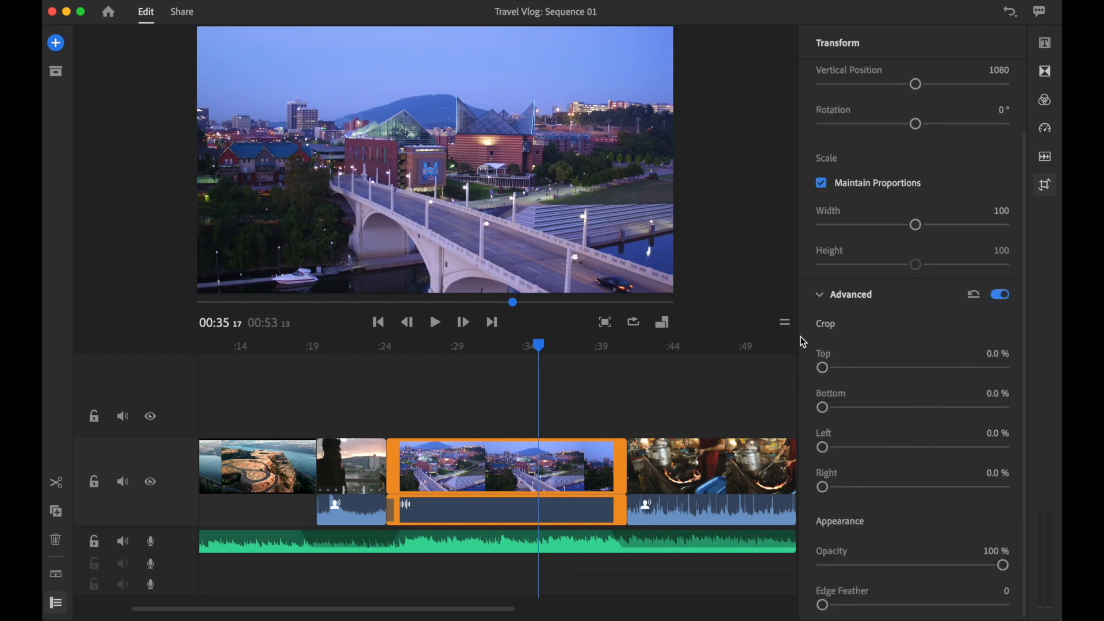
# - Crop about 14% off the left edge of the bridge clip, then nudge the right crop
pyautogui.moveTo(824, 448); pyautogui.dragTo(848, 447)
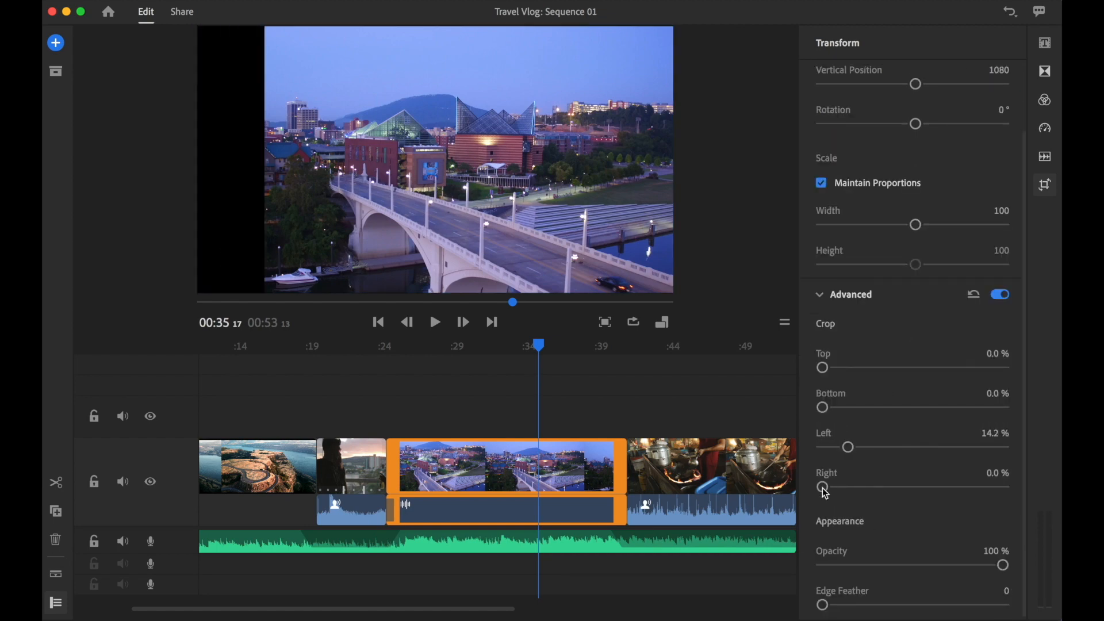
pyautogui.moveTo(848, 446); pyautogui.dragTo(859, 447)
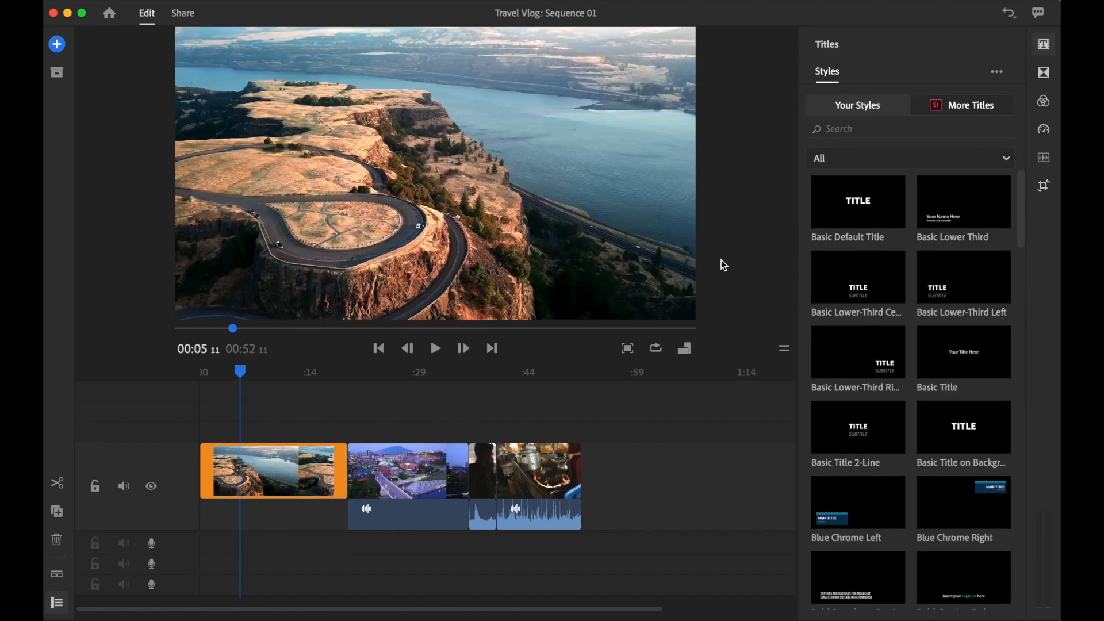
# - Add a title on the cliff clip, apply the Cinematic look, and add the Particle music track
pyautogui.click(962, 104)
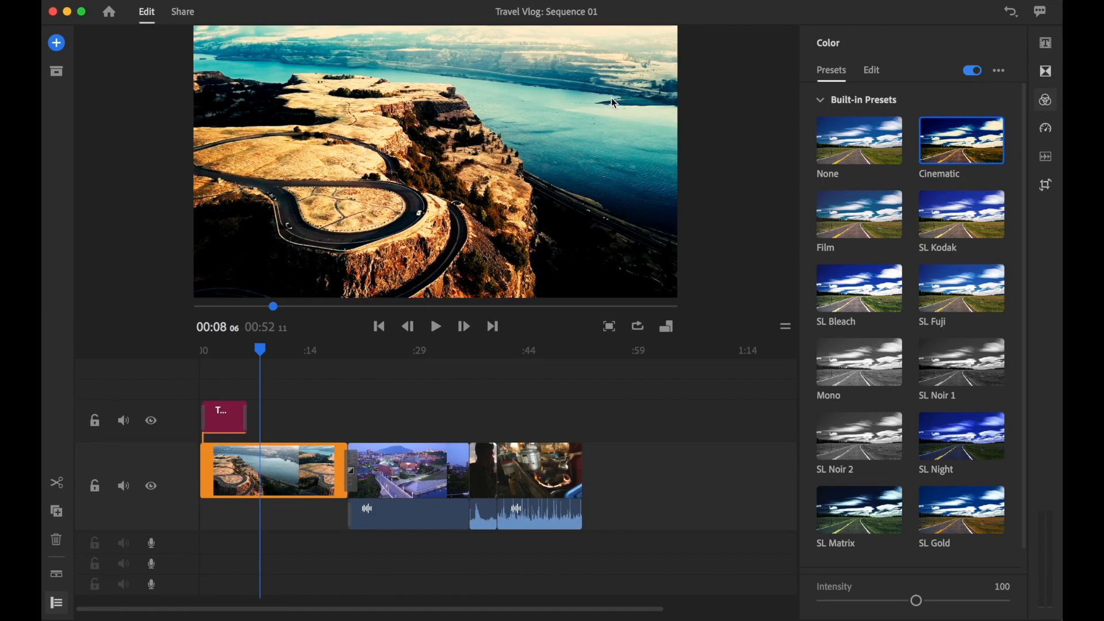
pyautogui.click(858, 215)
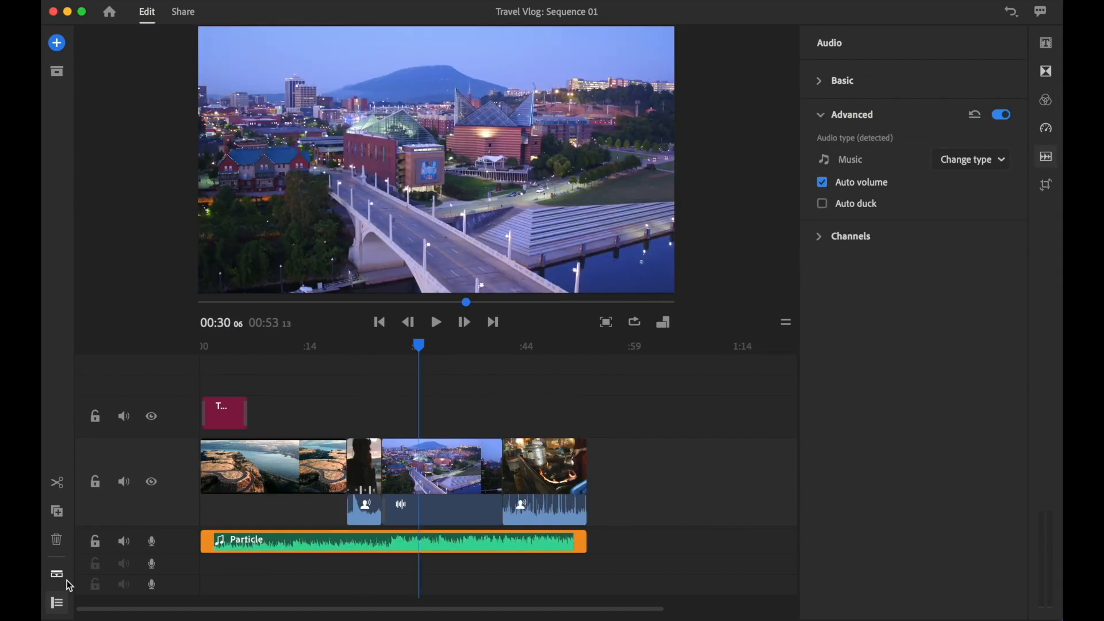
pyautogui.click(822, 204)
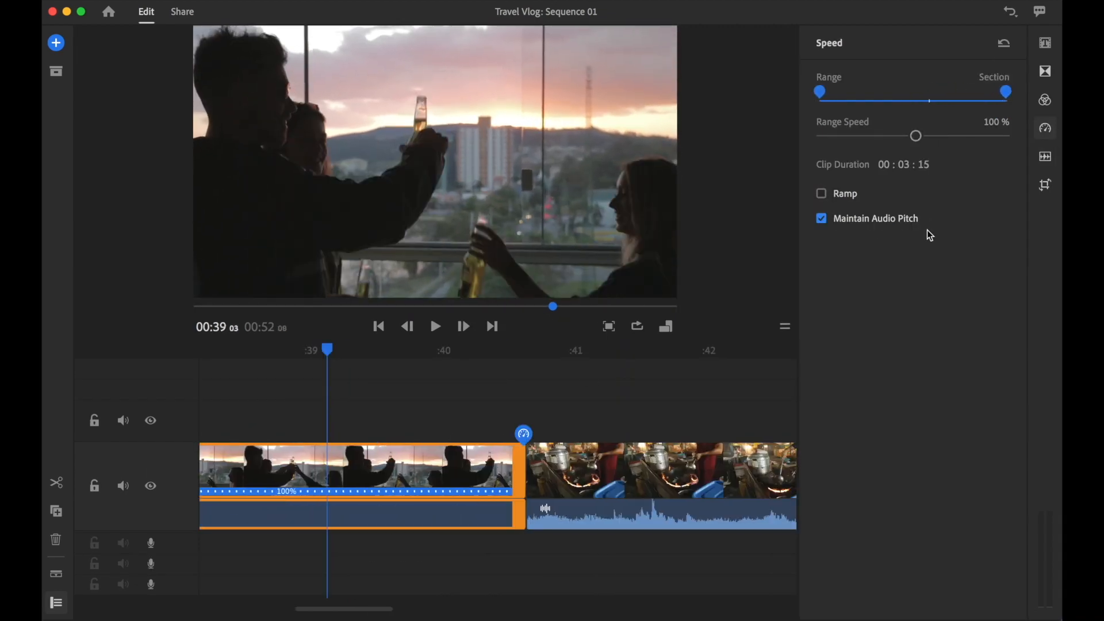
# - Set the sunset clip's Range Speed to 50% and select the small cliff overlay in the preview
pyautogui.moveTo(916, 136); pyautogui.dragTo(887, 136)
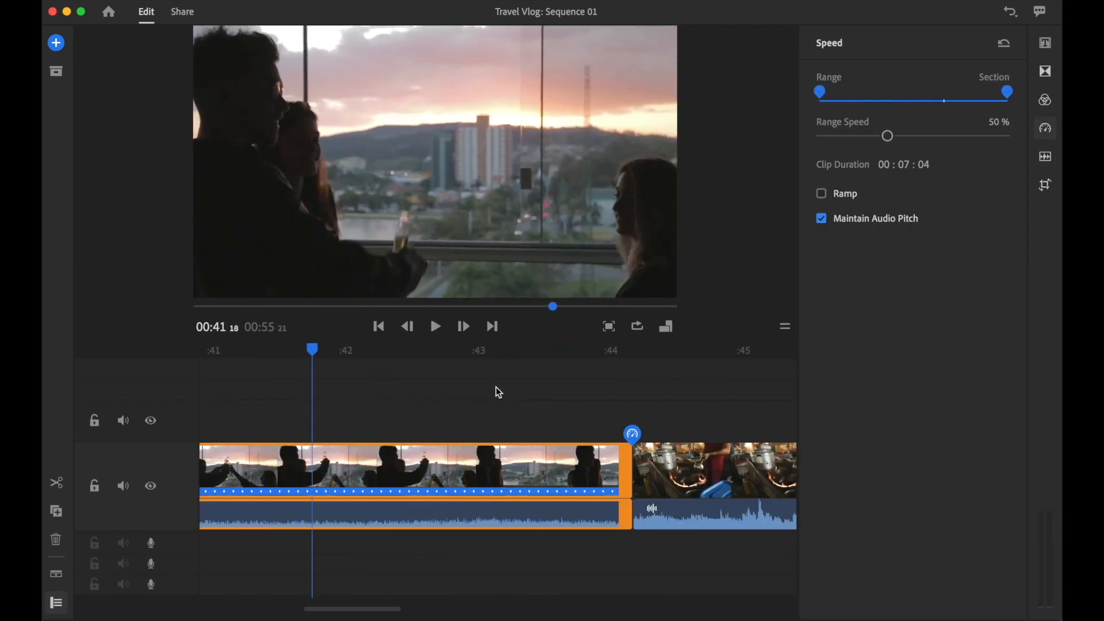
pyautogui.moveTo(888, 136); pyautogui.dragTo(953, 136)
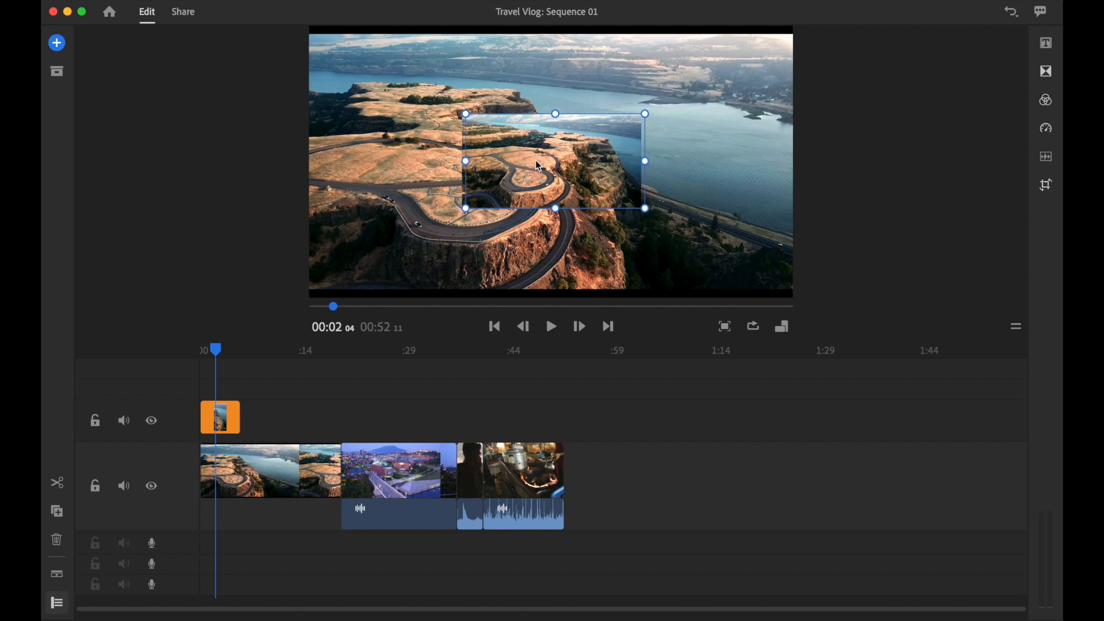
pyautogui.click(551, 325)
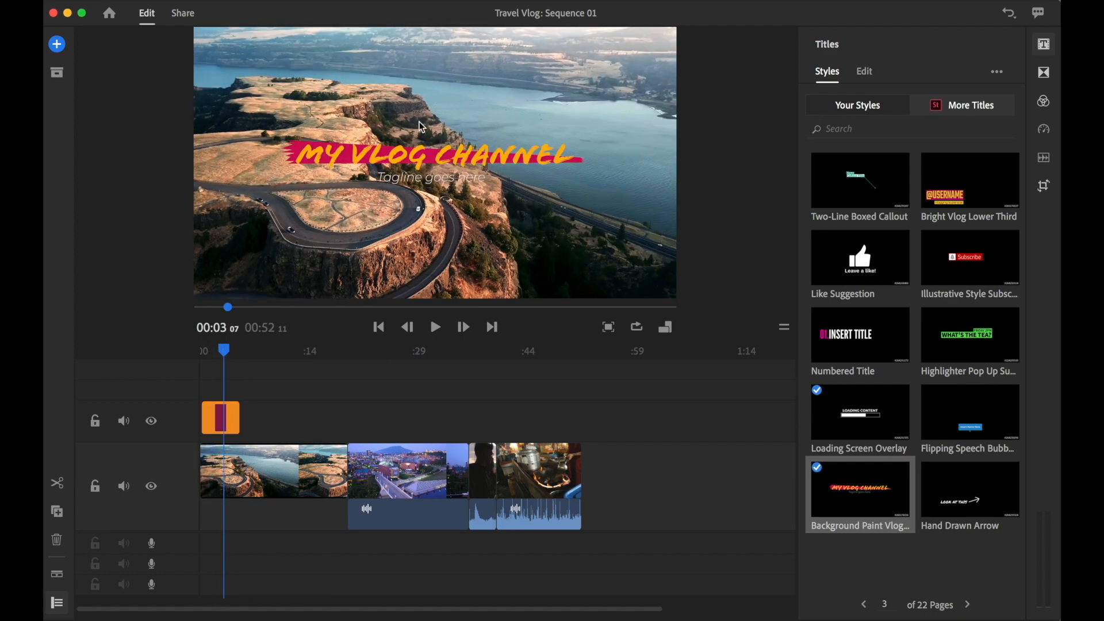
# - Give the Background Paint Vlog title's stripe a purple Color Fill for the TRAVEL VLOG text
pyautogui.click(864, 70)
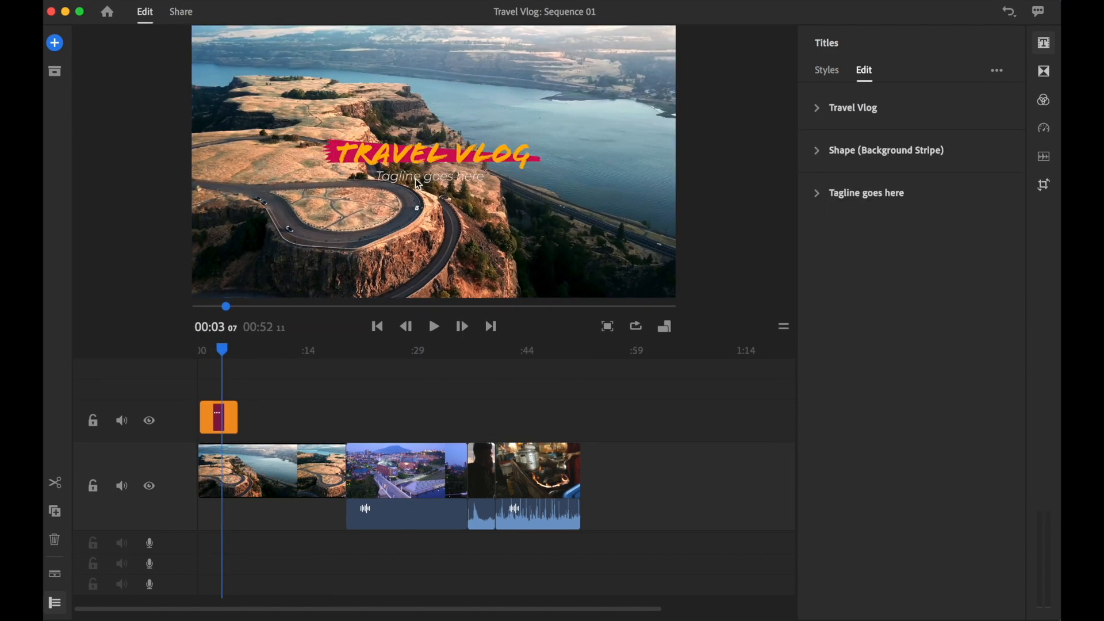
pyautogui.click(854, 181)
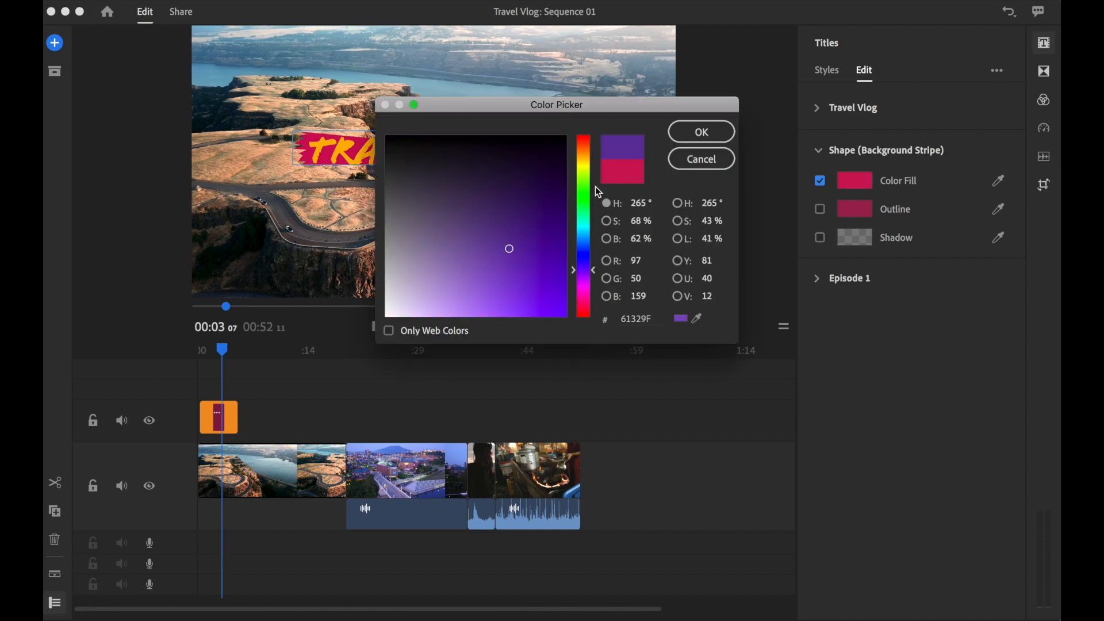
pyautogui.click(701, 131)
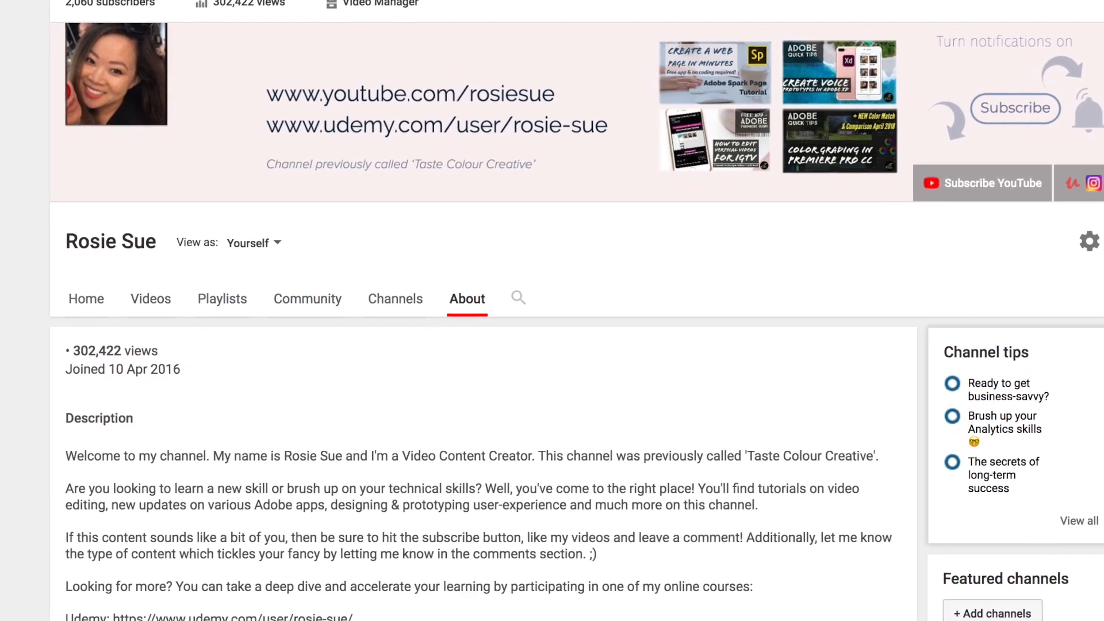
pyautogui.scroll(-3)
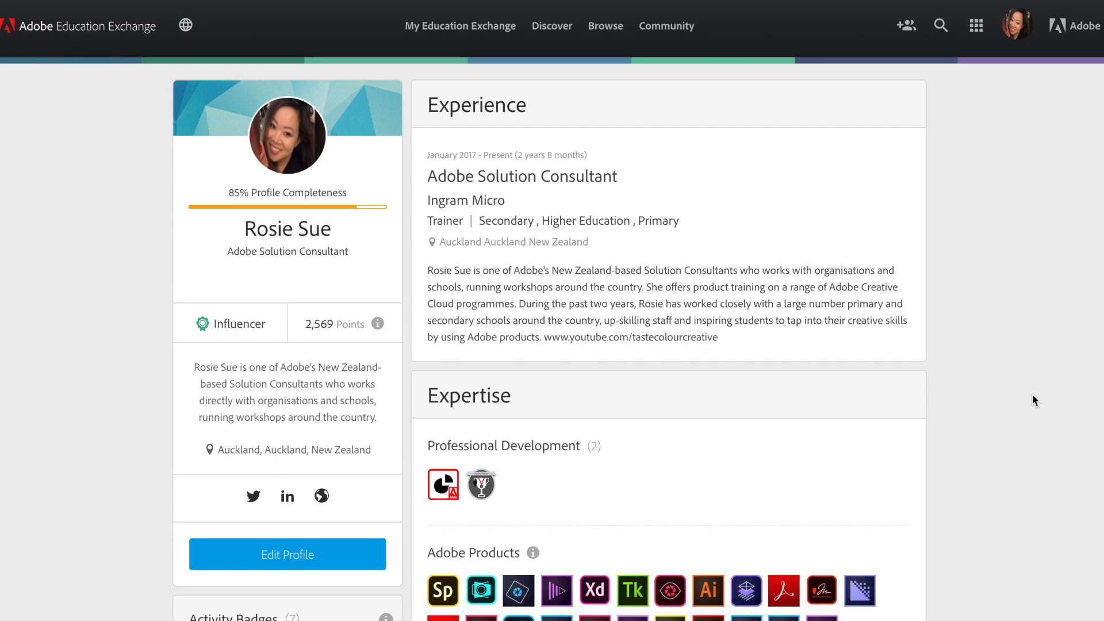
# - Scroll the Adobe Education Exchange profile down to its Teaching Resources list
pyautogui.scroll(-3)
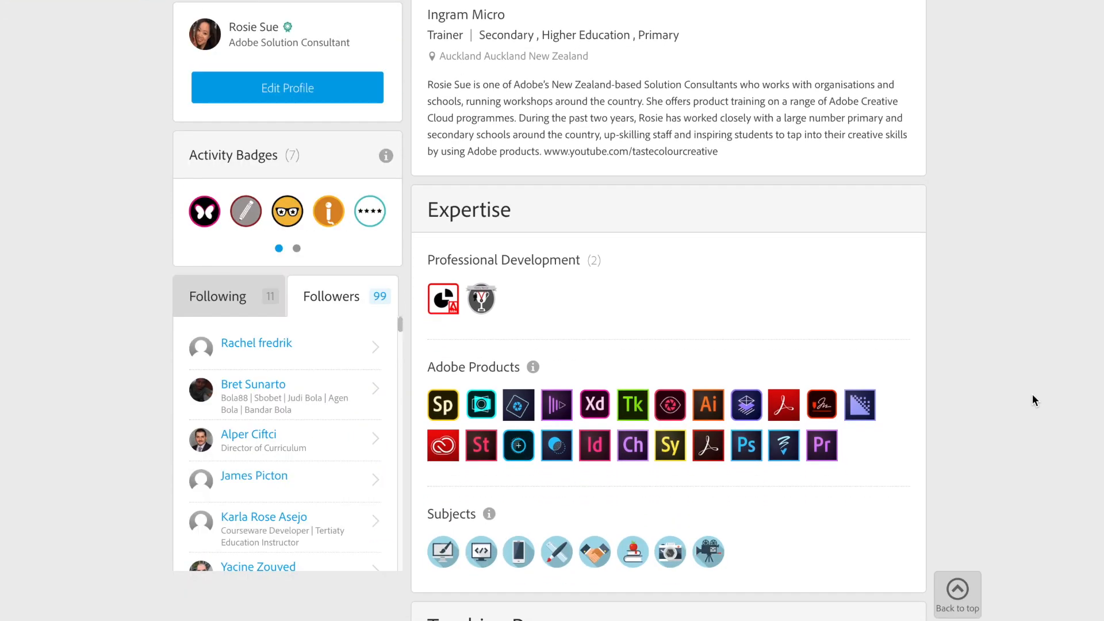
pyautogui.scroll(-3)
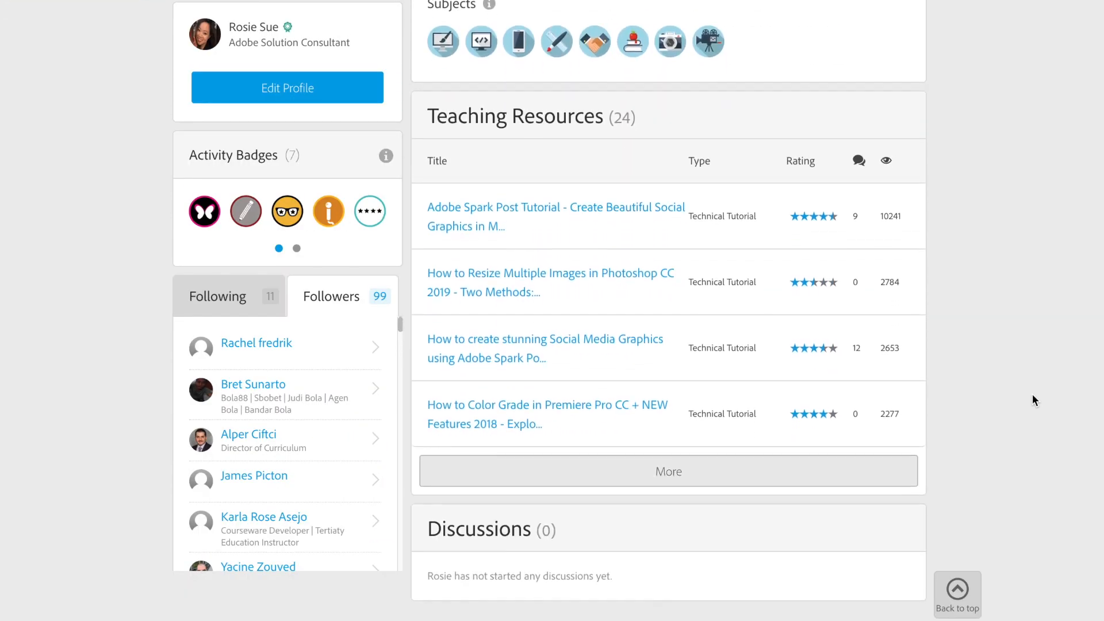
pyautogui.scroll(-3)
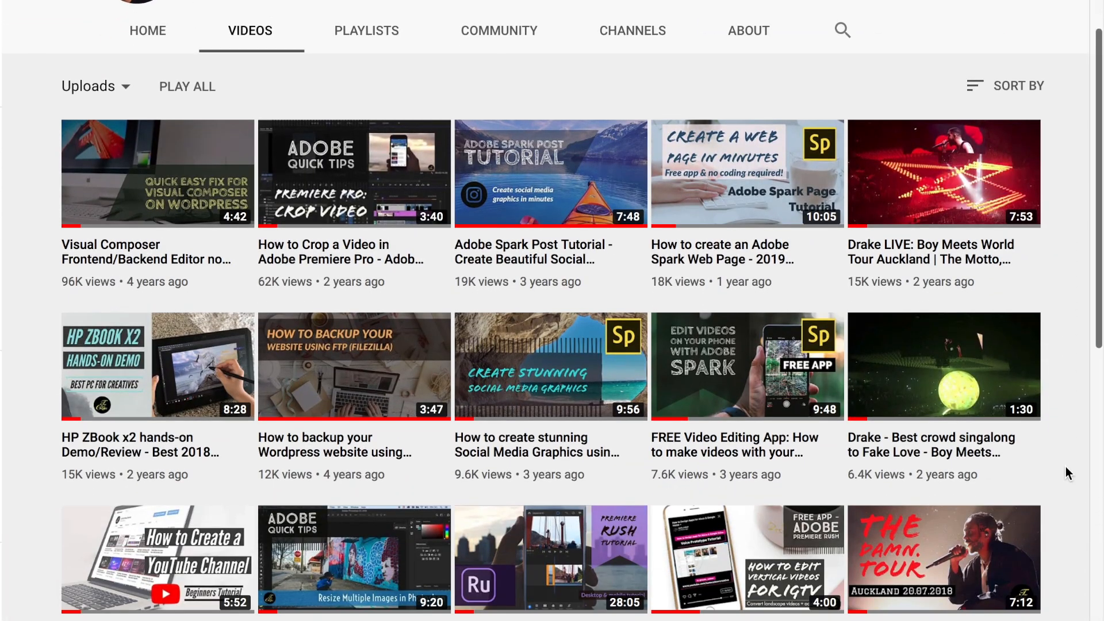
# - Scroll the YouTube channel's Videos page to show its header and video grid
pyautogui.scroll(-3)
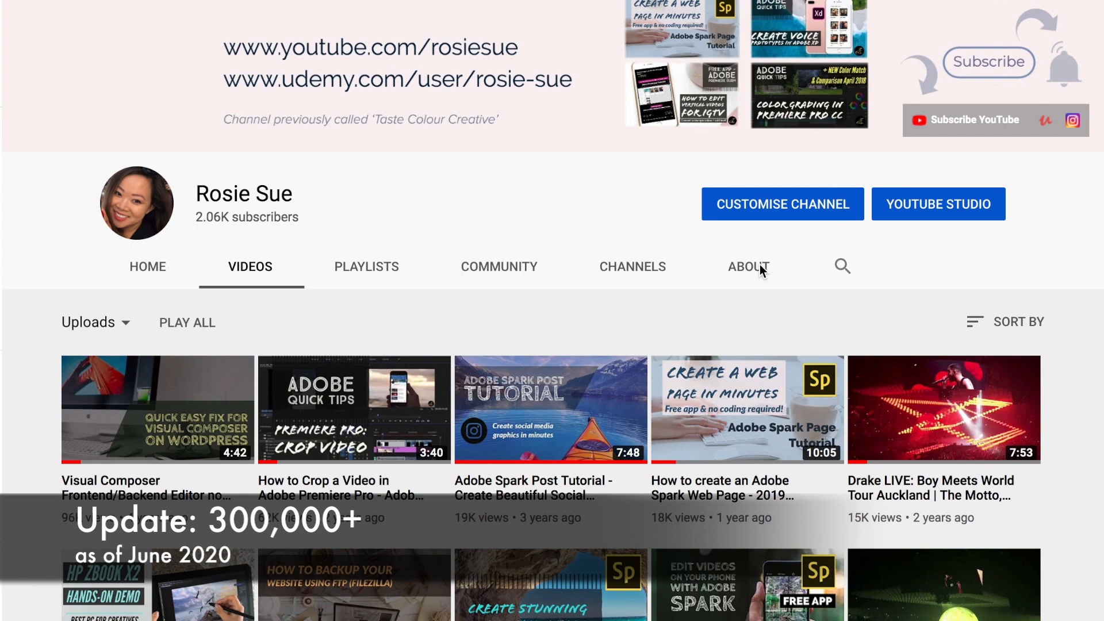
pyautogui.moveTo(1098, 460)
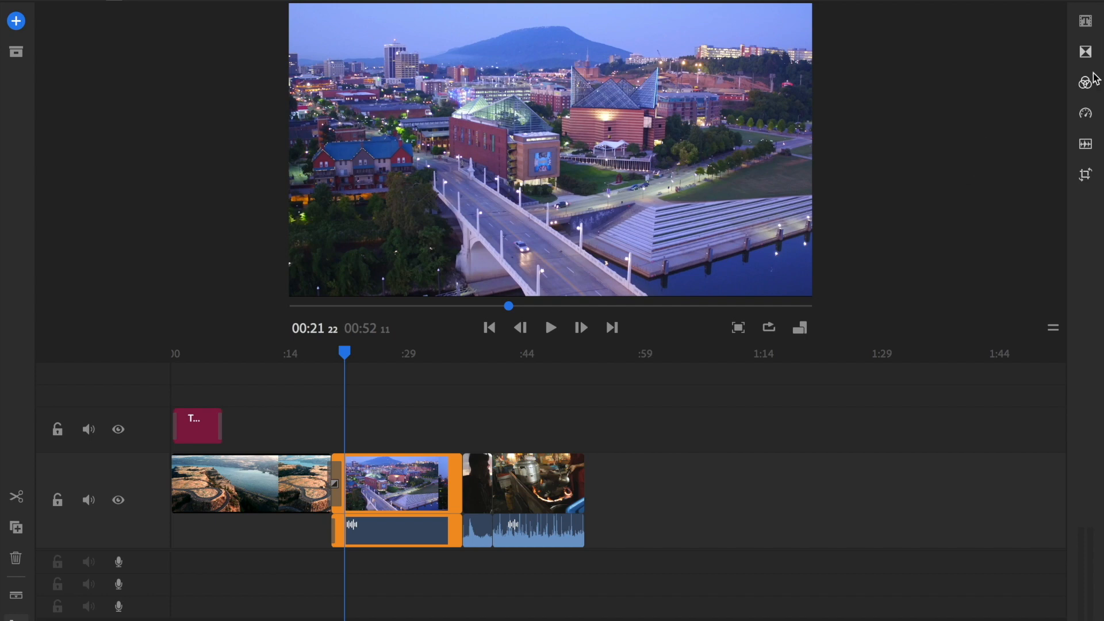
pyautogui.moveTo(1085, 82)
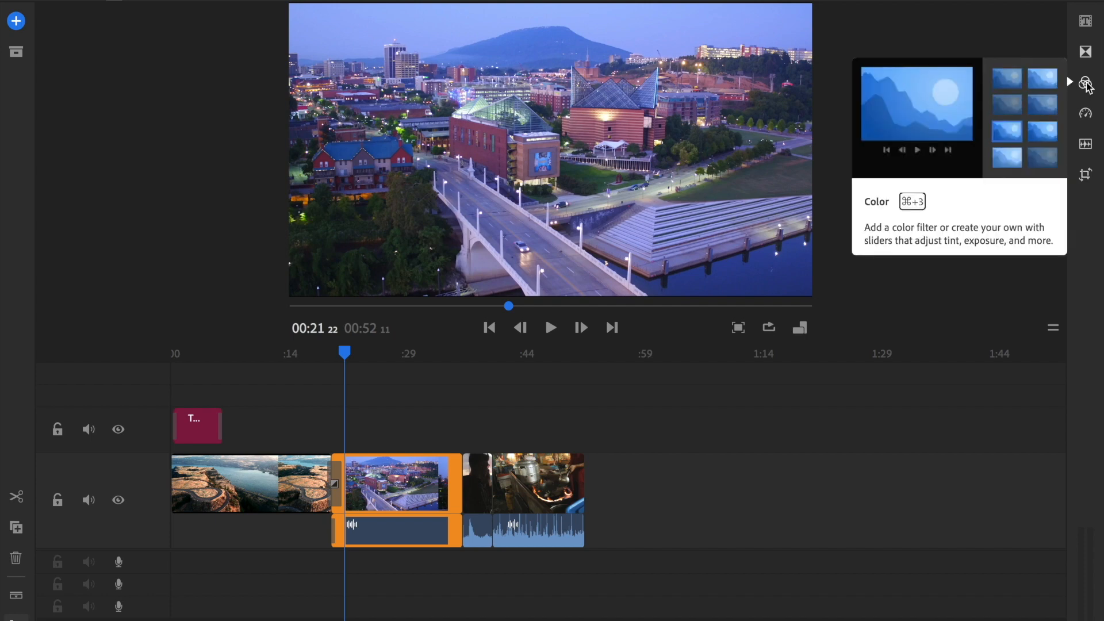